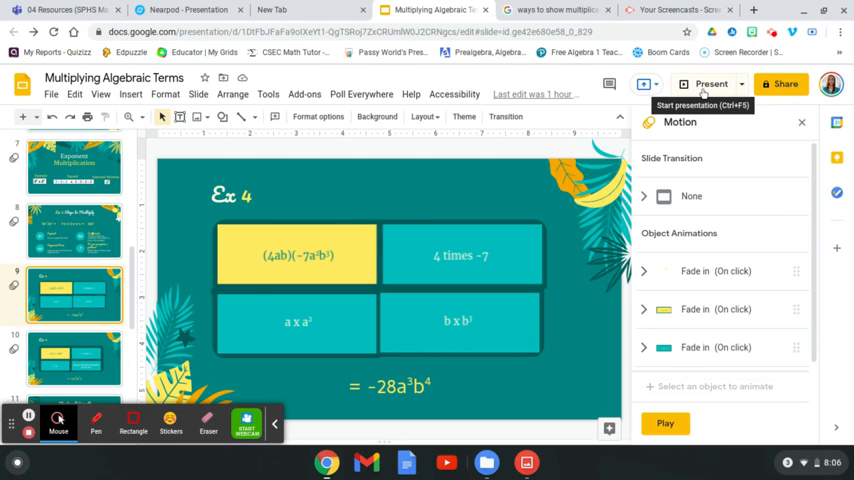
Start presenting the Multiplying Algebraic Terms slideshow full-screen on its teal title slide
{"action": "left_click", "coordinate": [716, 84]}
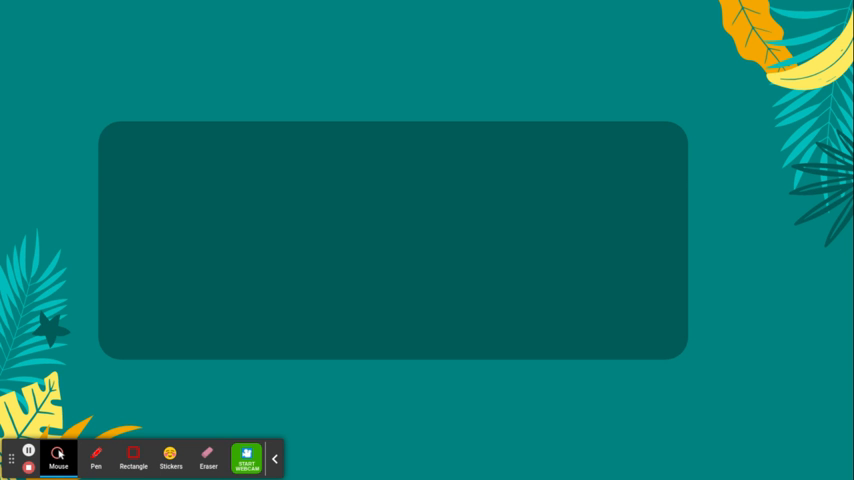
{"action": "left_click", "coordinate": [246, 454]}
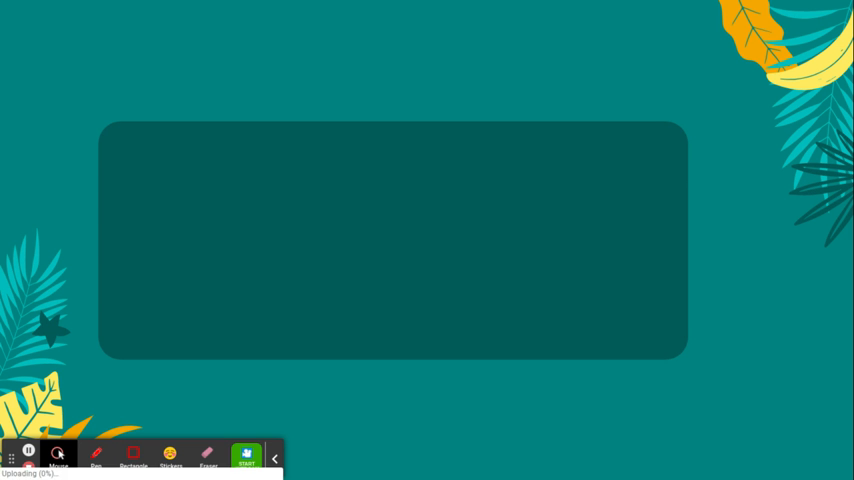